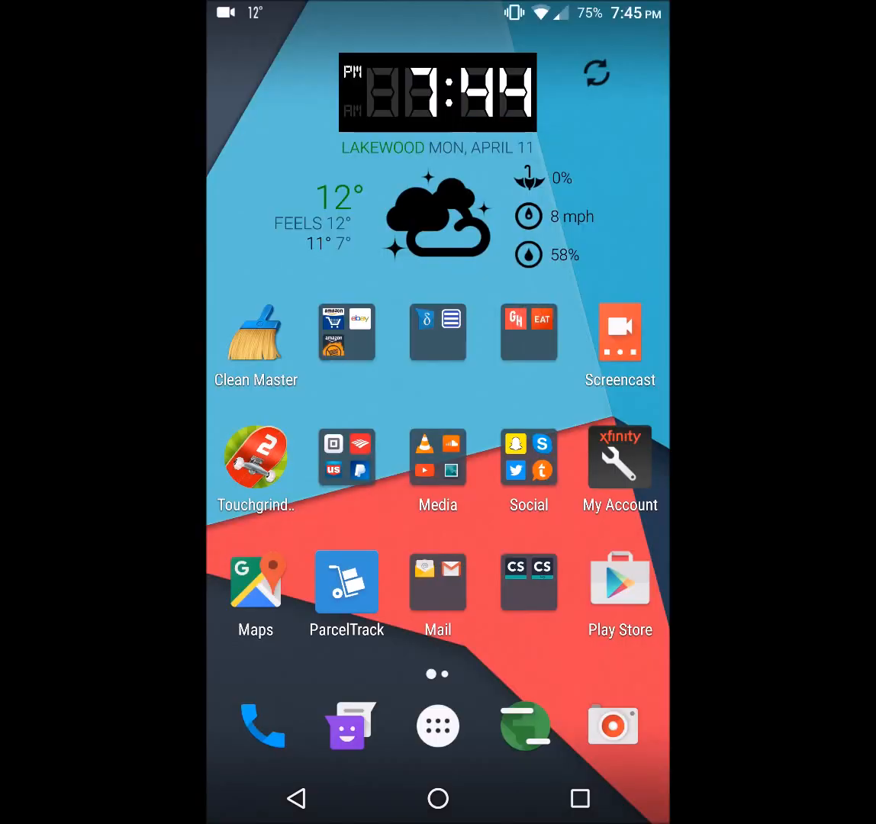
- Launch the Settings app from the launcher's full app list
click(437, 725)
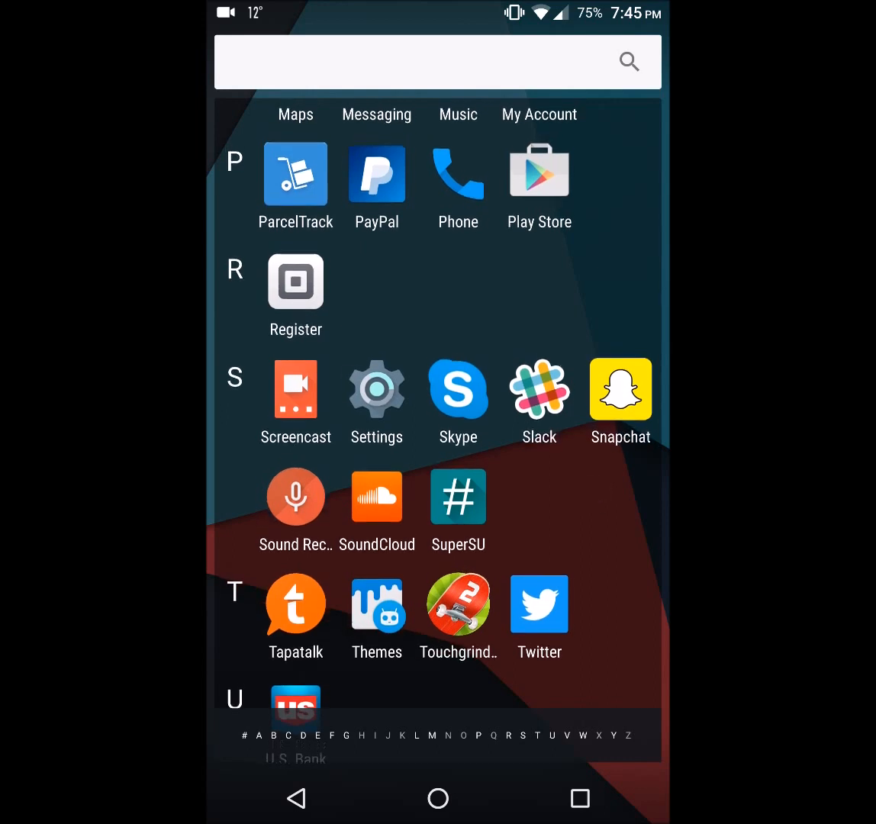
click(376, 391)
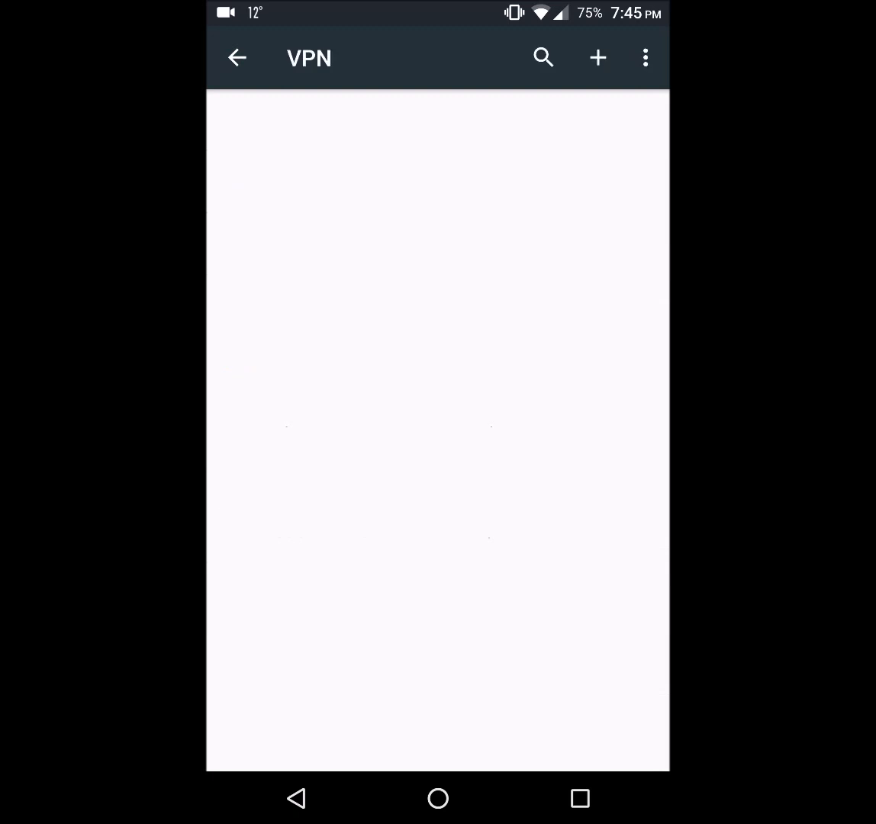
- Dismiss the Edit VPN profile dialog, 'Settings has stopped' alert and credential storage warning
click(598, 57)
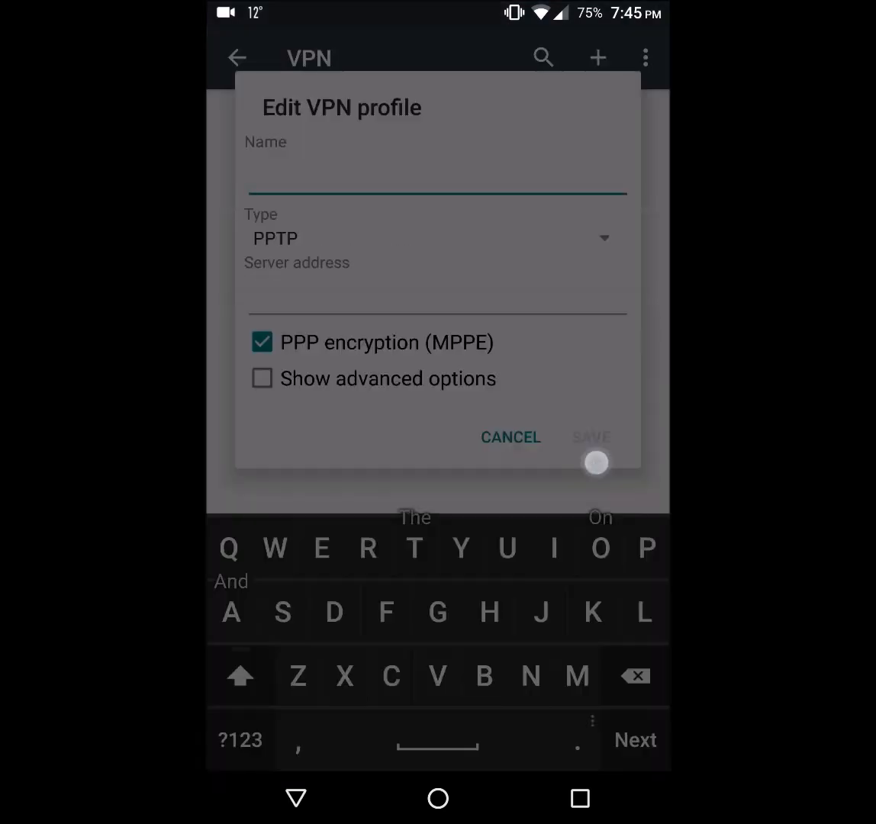
click(590, 437)
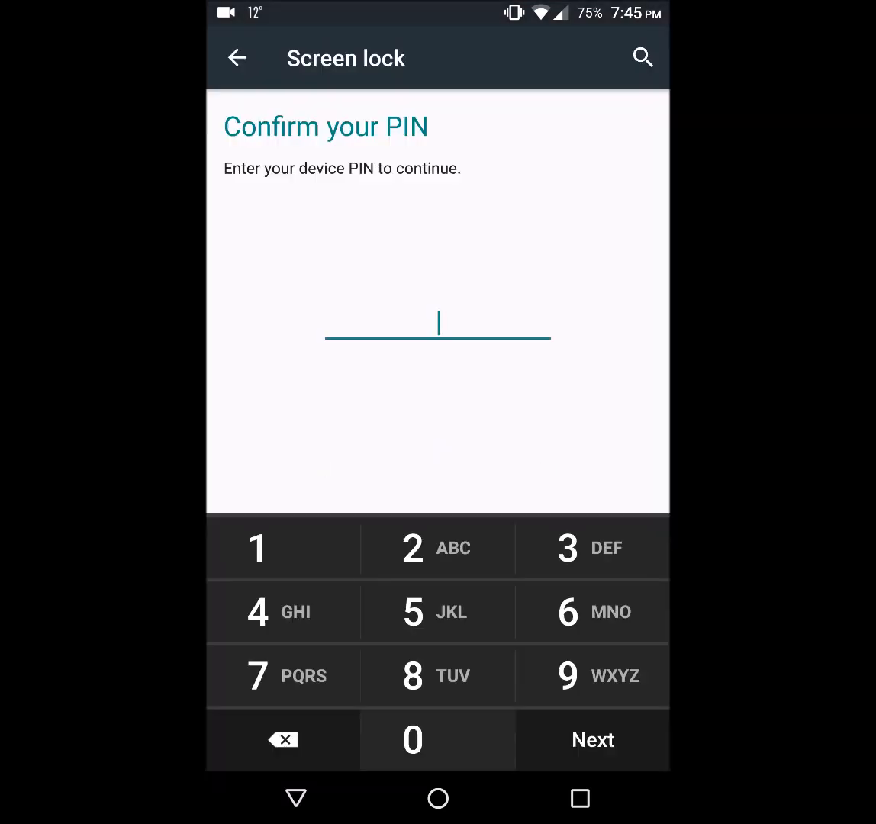
click(438, 739)
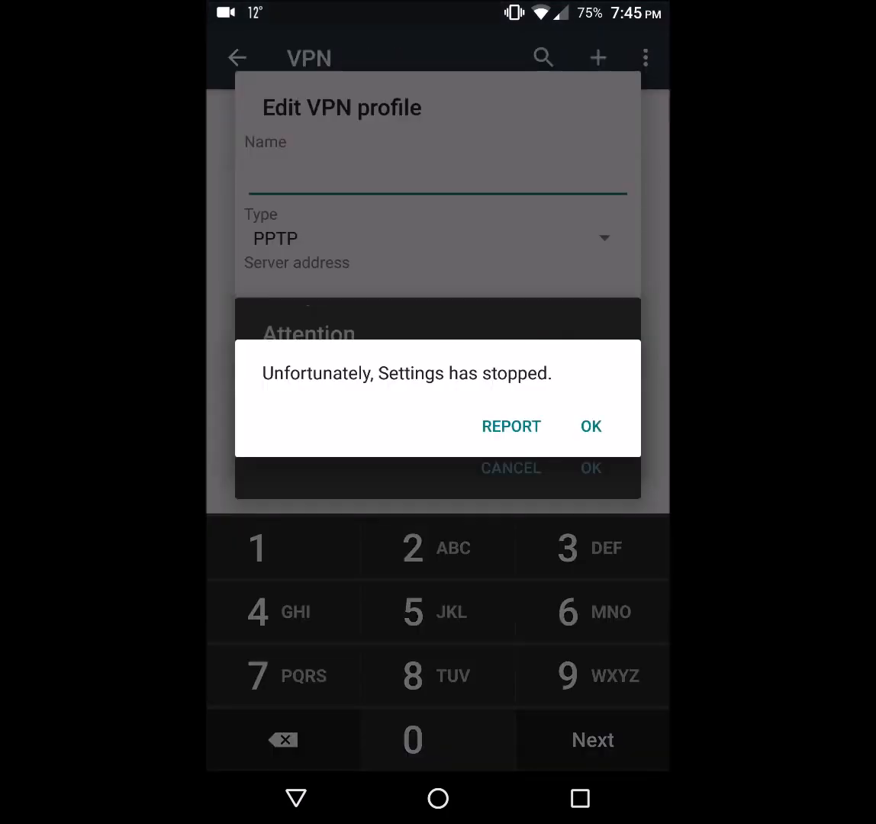
click(590, 426)
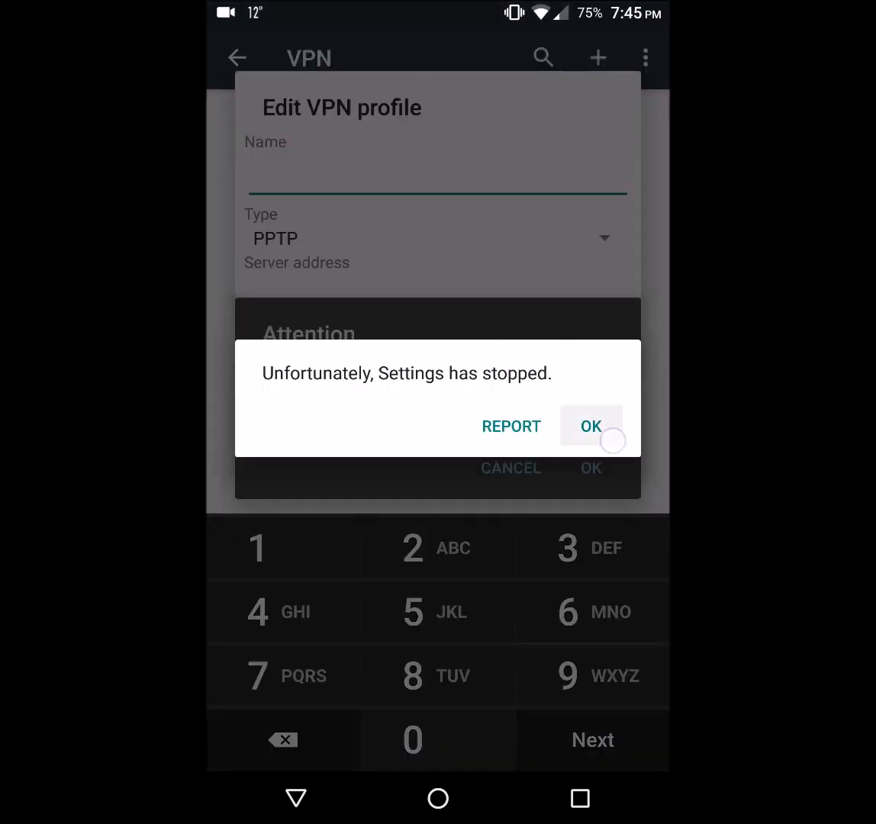
click(590, 426)
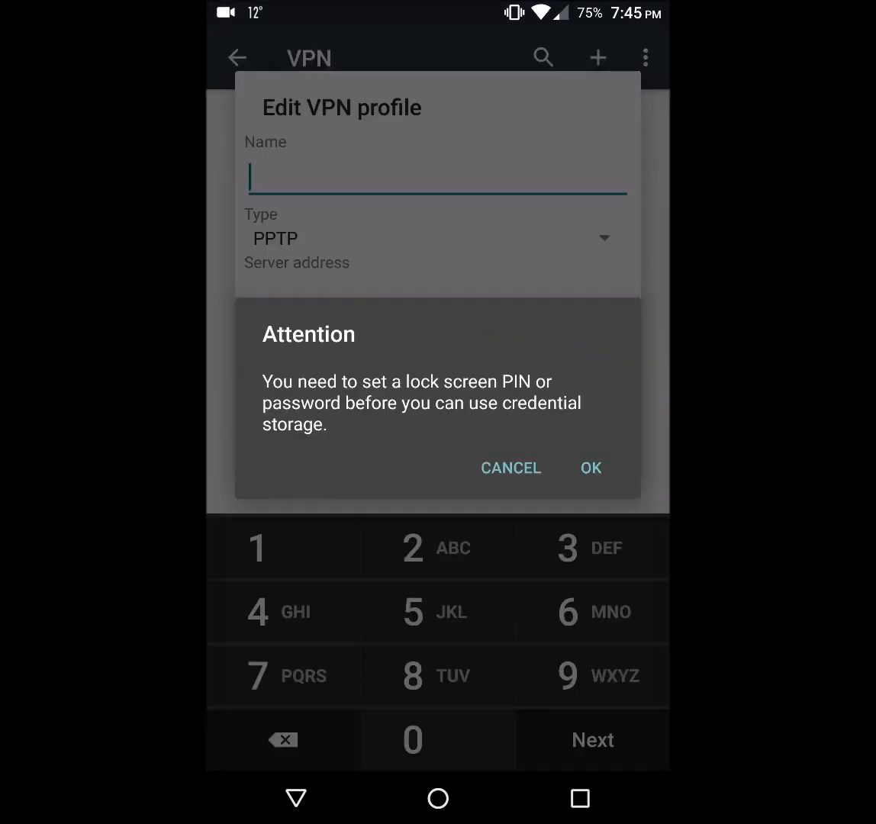
click(510, 467)
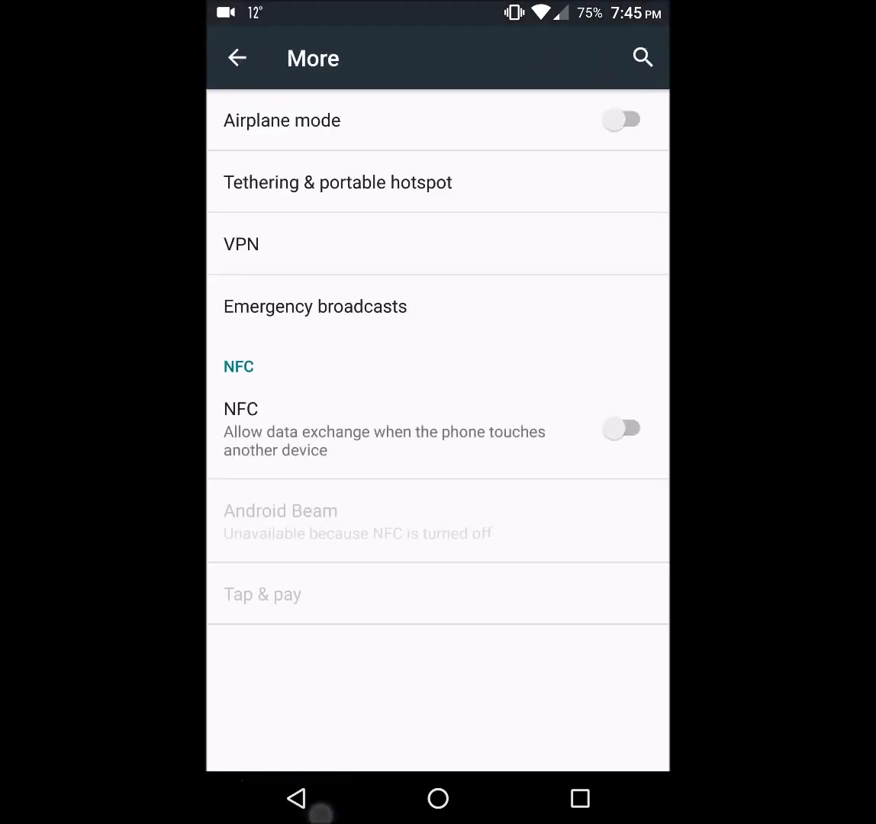
- Return to the main Settings list and open Lock screen under Device
click(237, 58)
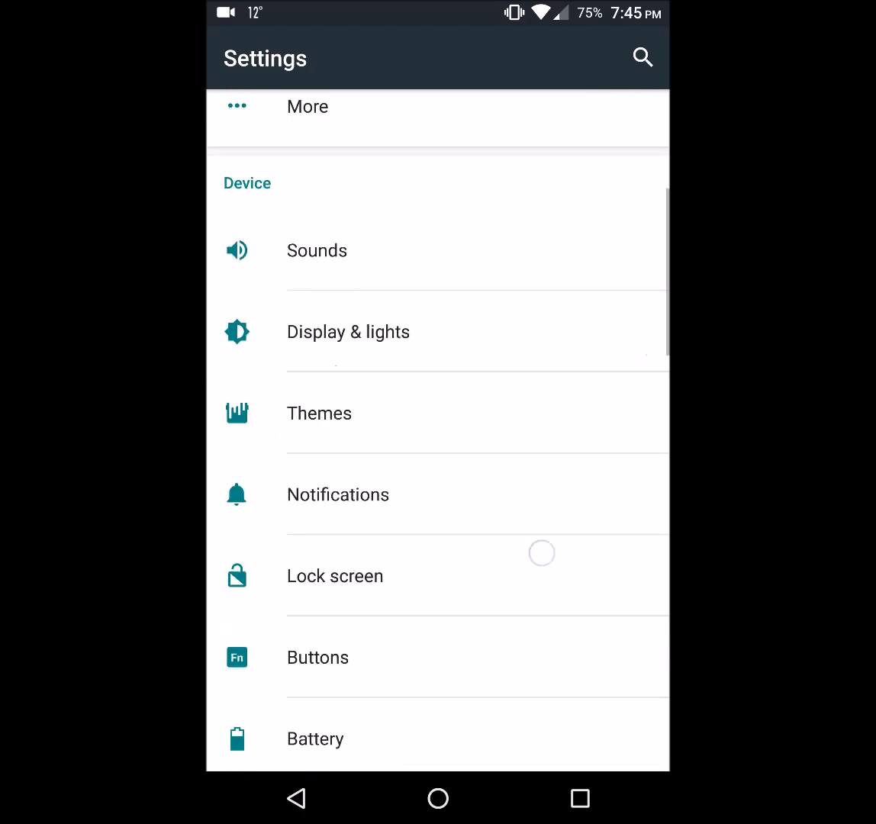
click(334, 576)
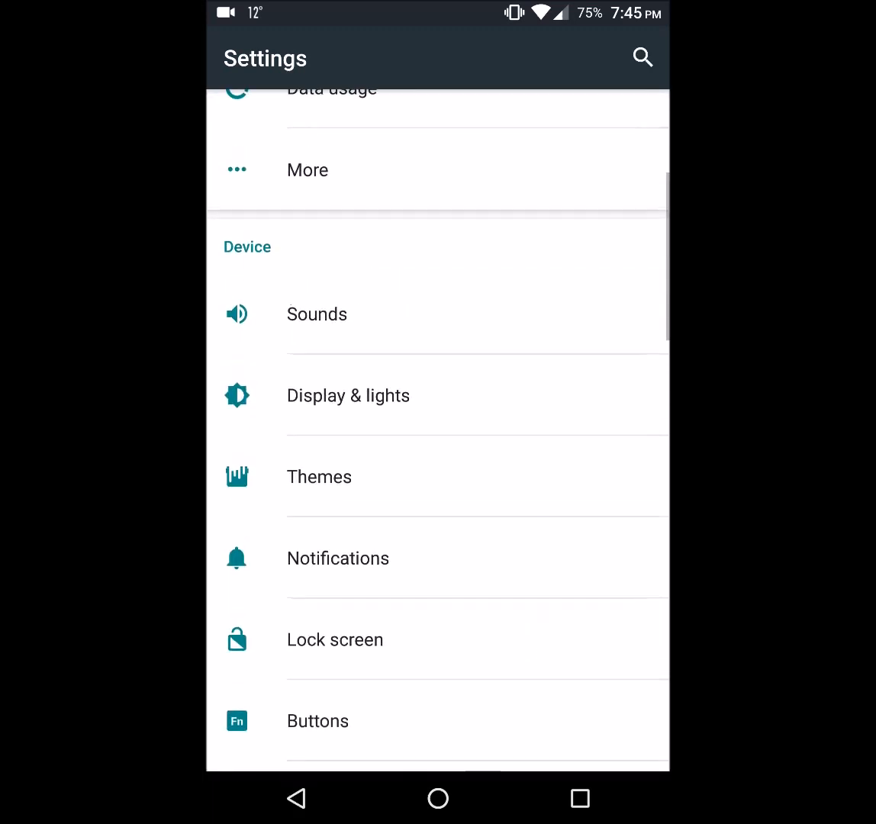
click(335, 639)
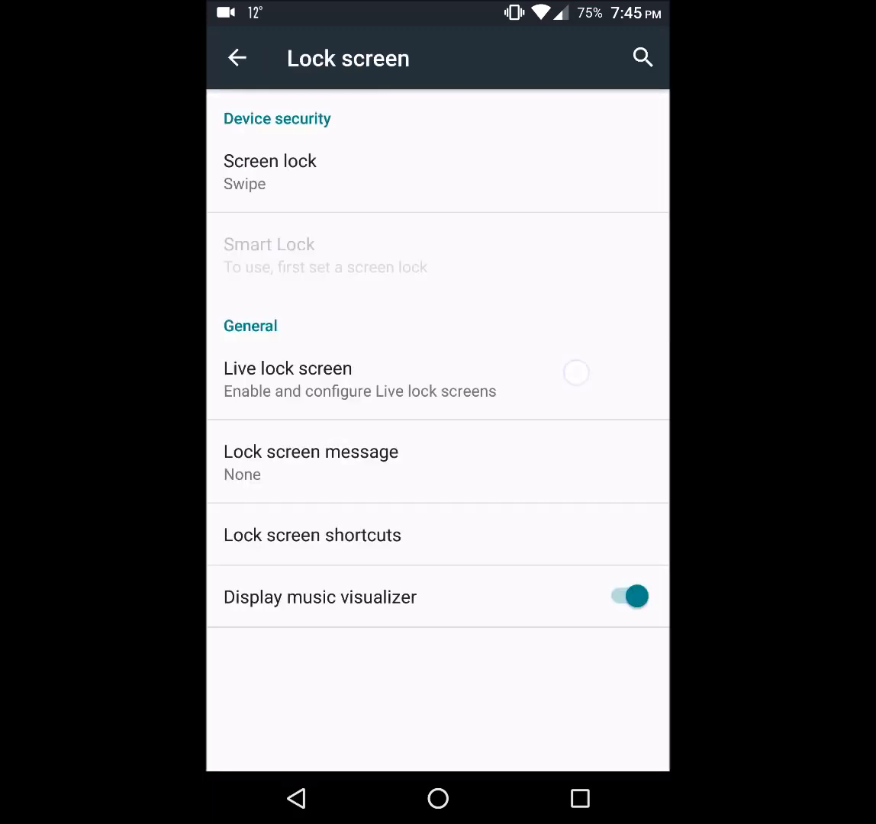
- Switch Live lock screen on, save a short lock screen message, then view shortcuts
click(360, 379)
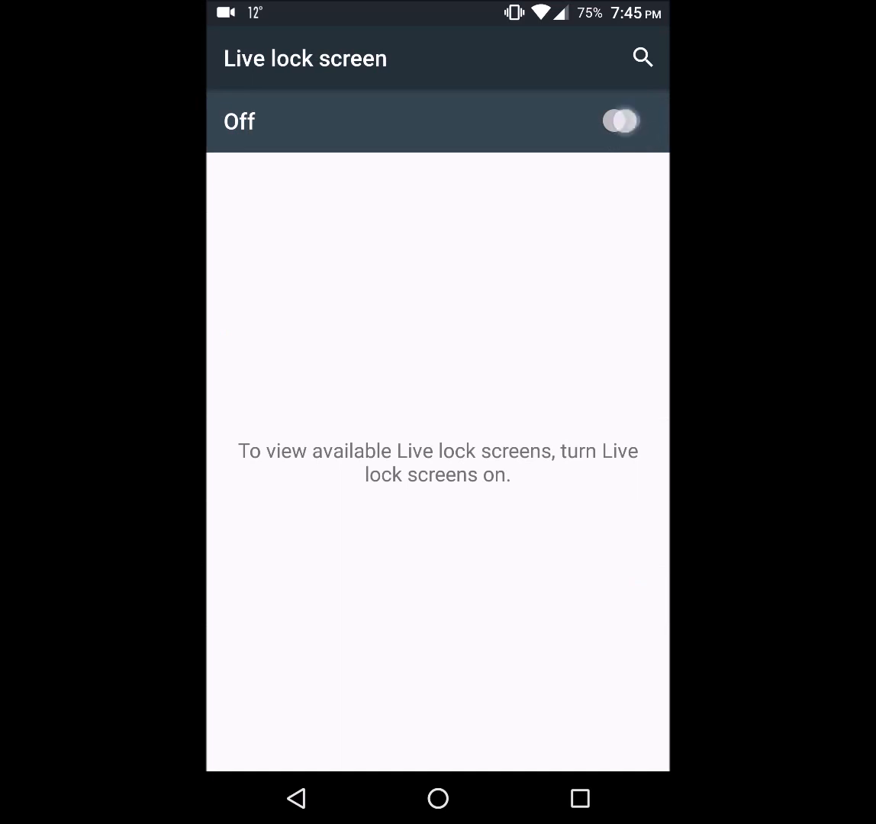
click(621, 120)
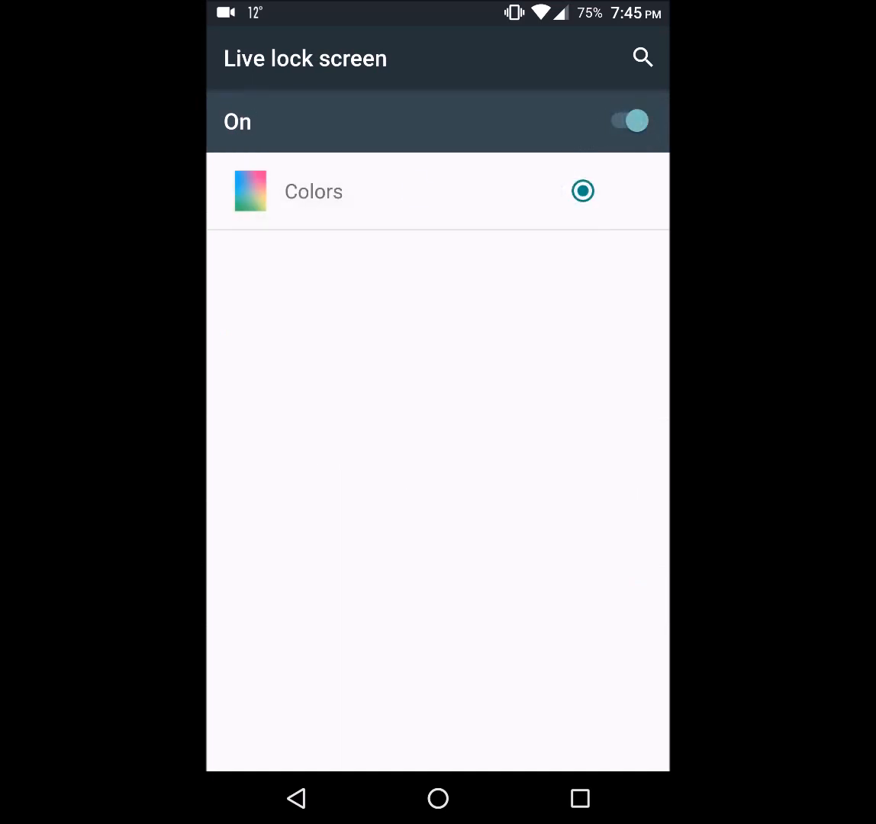
click(237, 58)
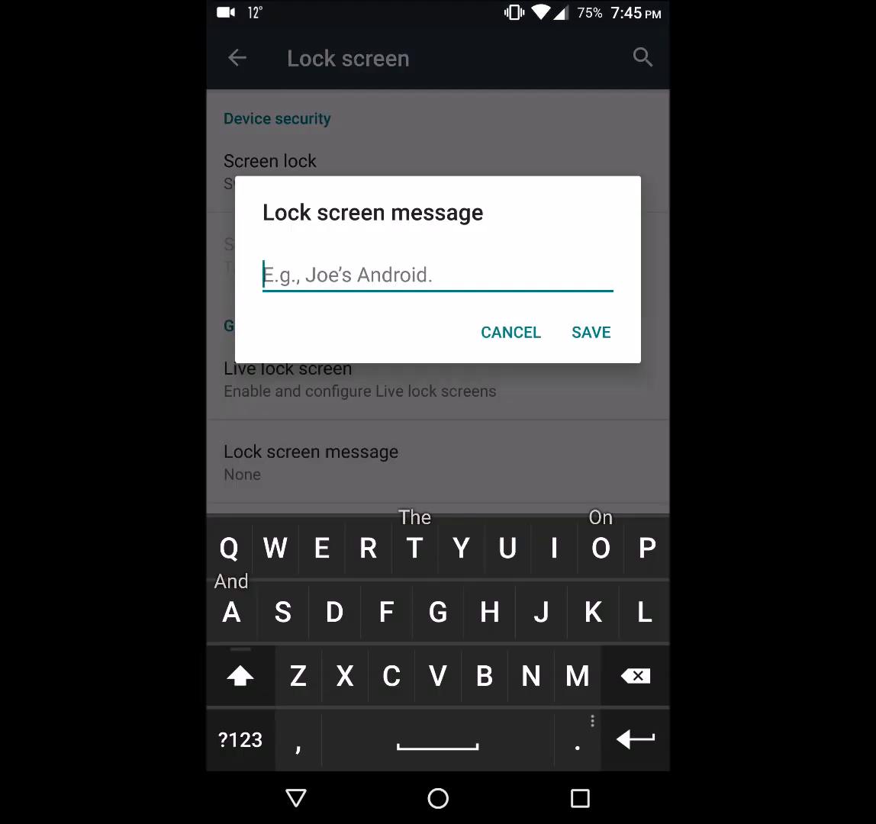
click(590, 332)
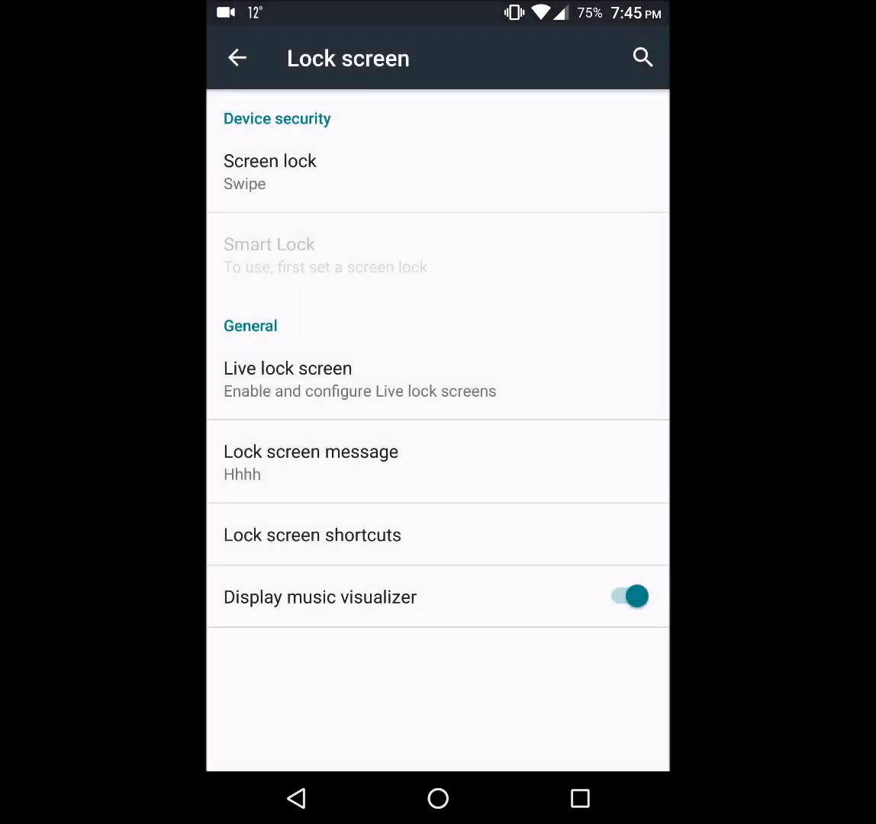
click(311, 535)
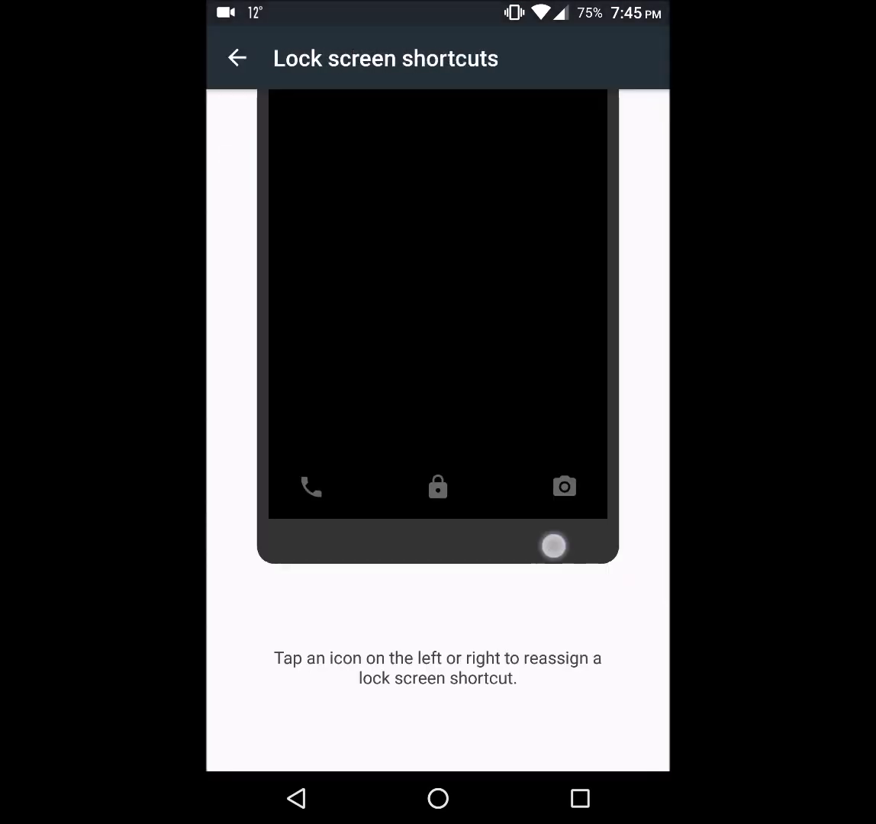
- Reassign the camera and phone lock screen shortcuts to empty placeholders, then go back
click(310, 486)
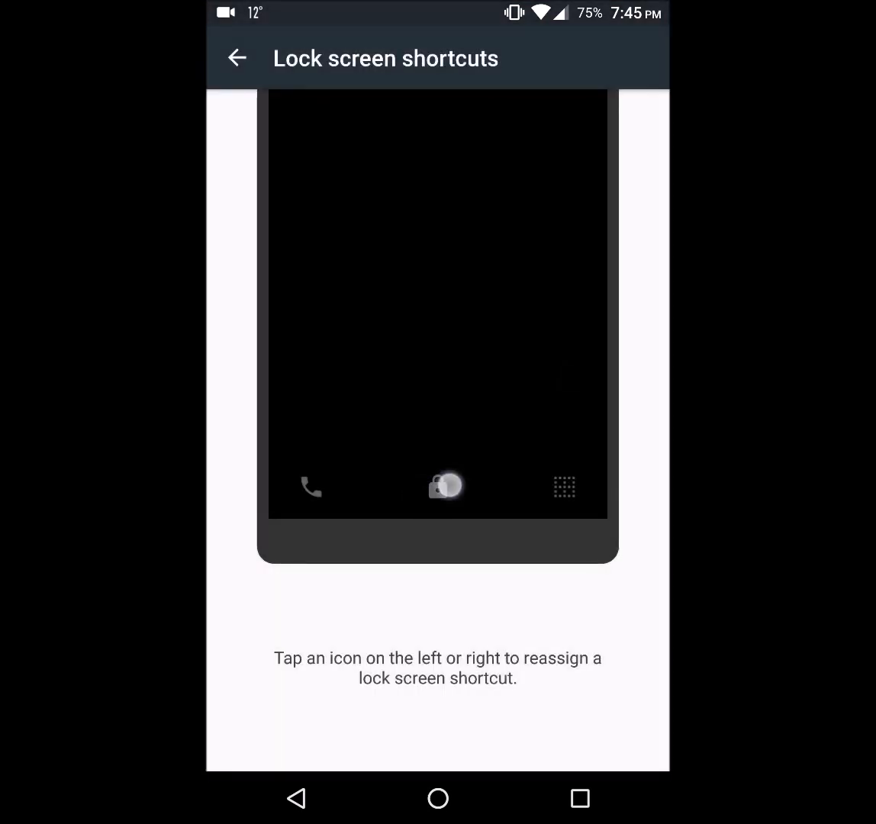
click(310, 487)
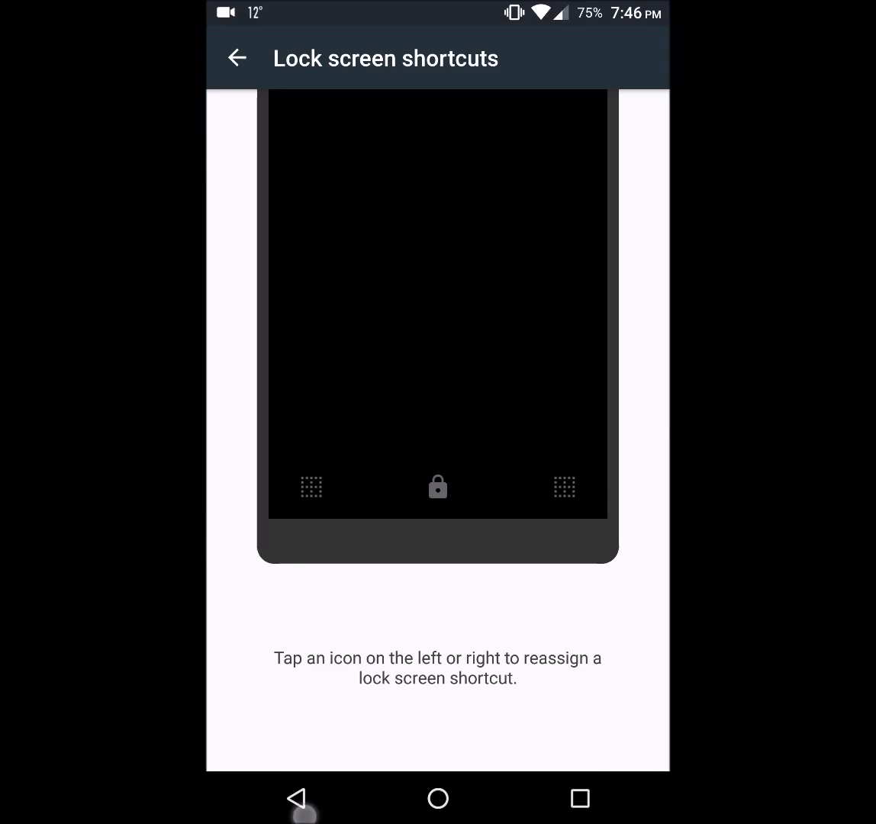
click(237, 58)
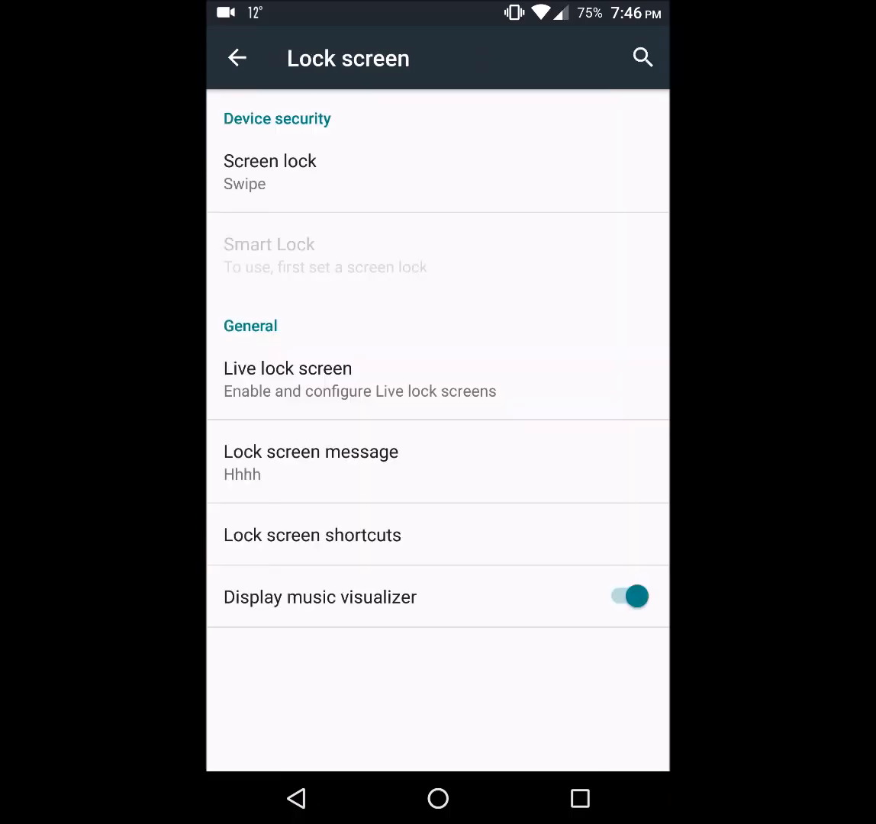